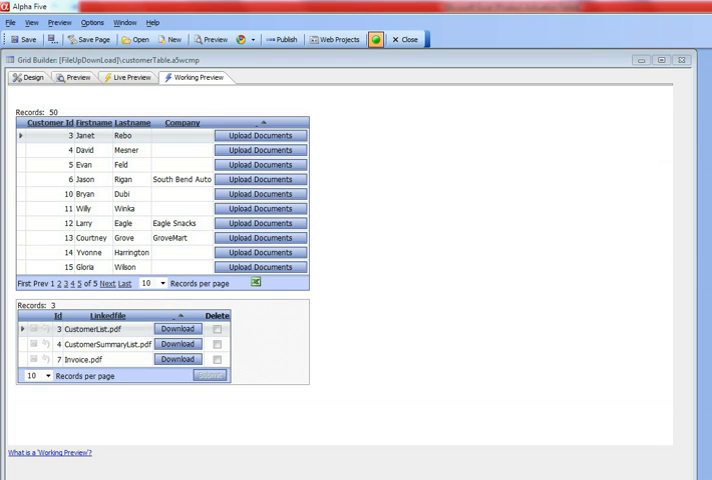
mouse_move(152, 258)
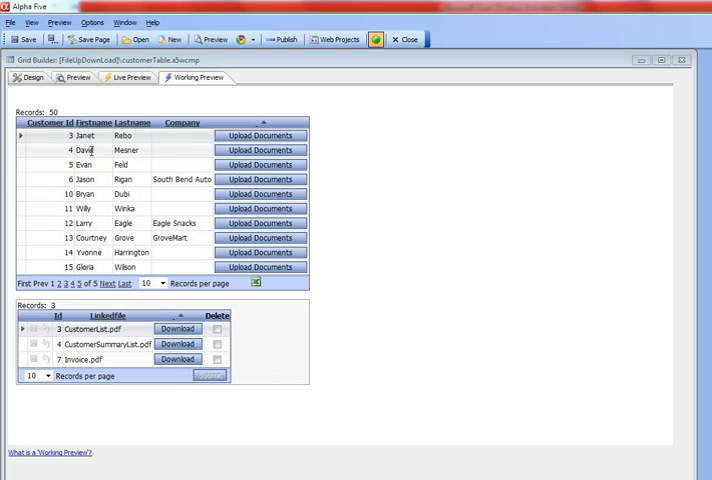
left_click(20, 150)
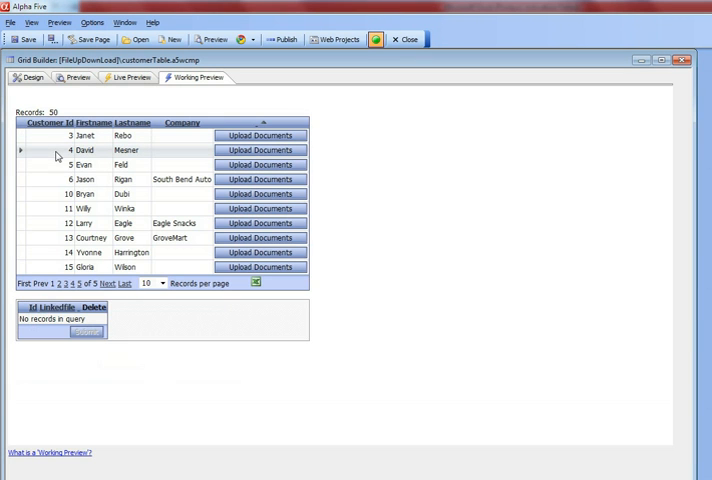
left_click(86, 150)
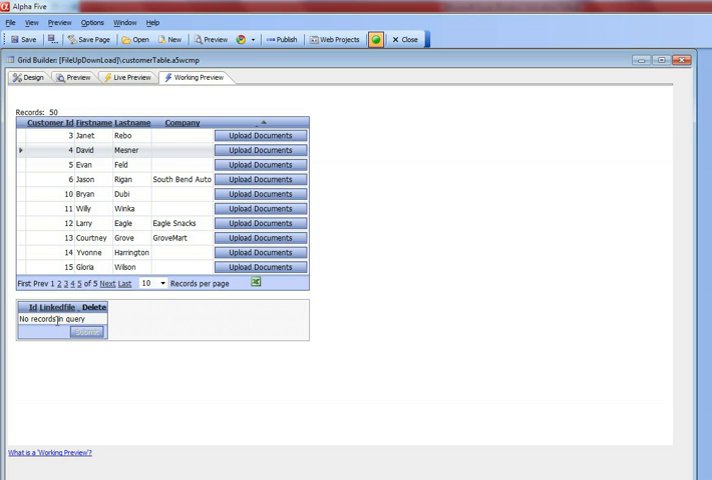
mouse_move(107, 336)
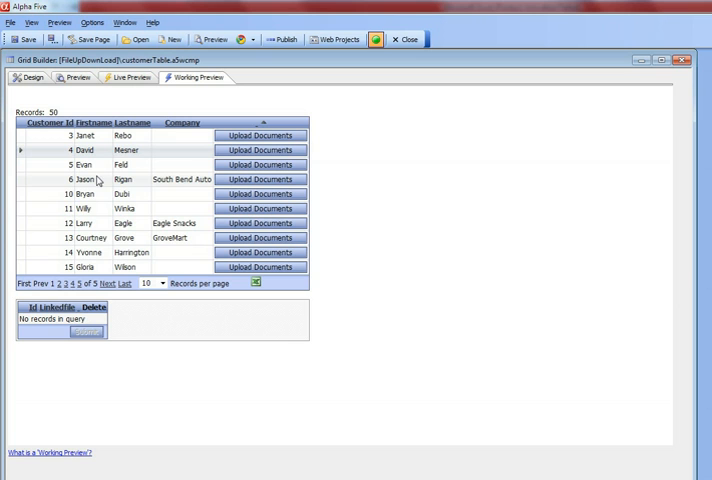
mouse_move(252, 160)
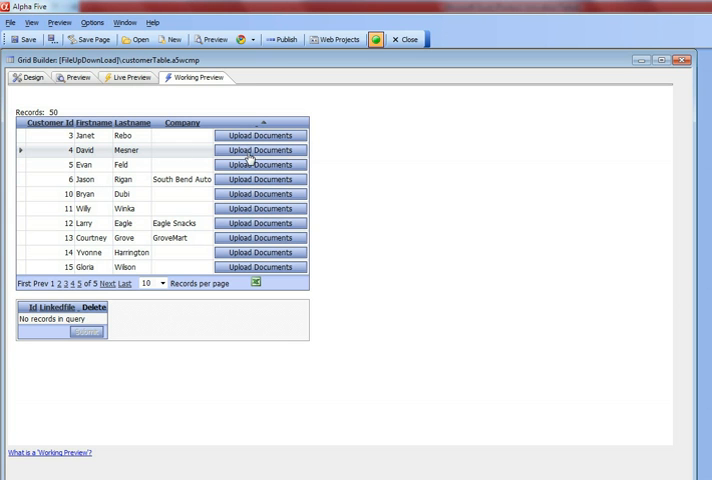
left_click(258, 150)
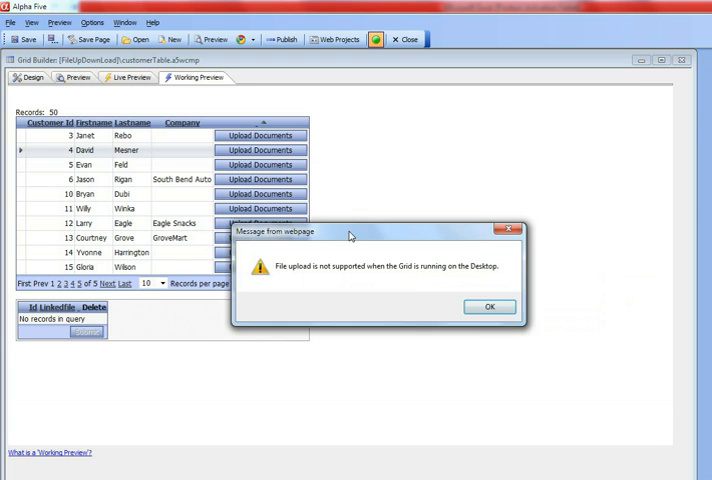
- Close the upload-not-supported warning and switch the customer grid to Live Preview
left_click(489, 306)
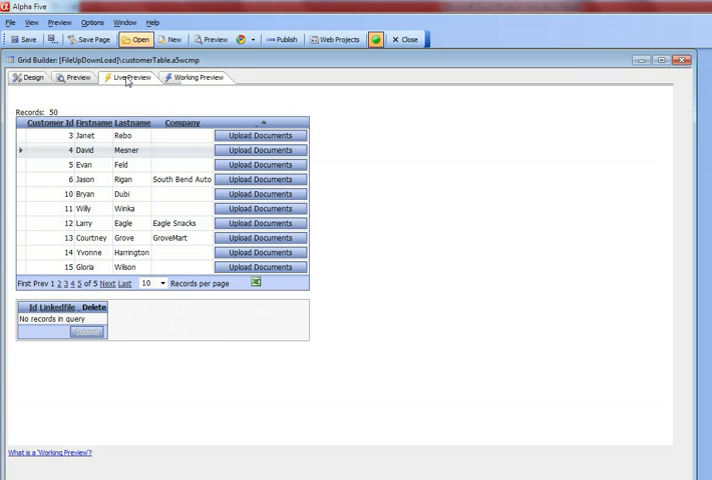
left_click(259, 135)
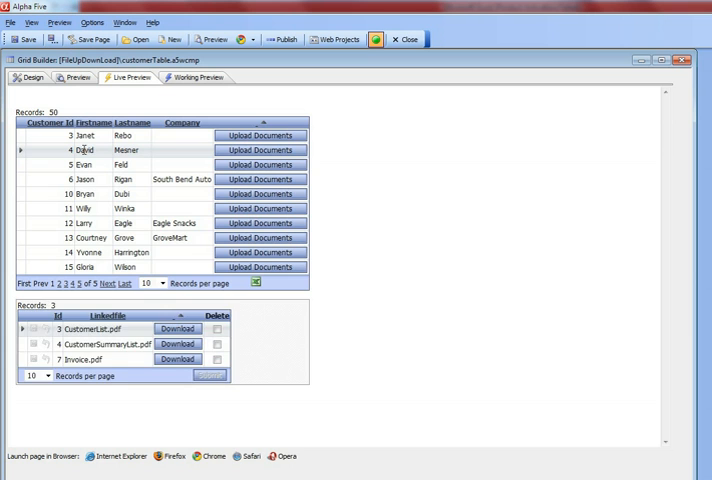
left_click(259, 150)
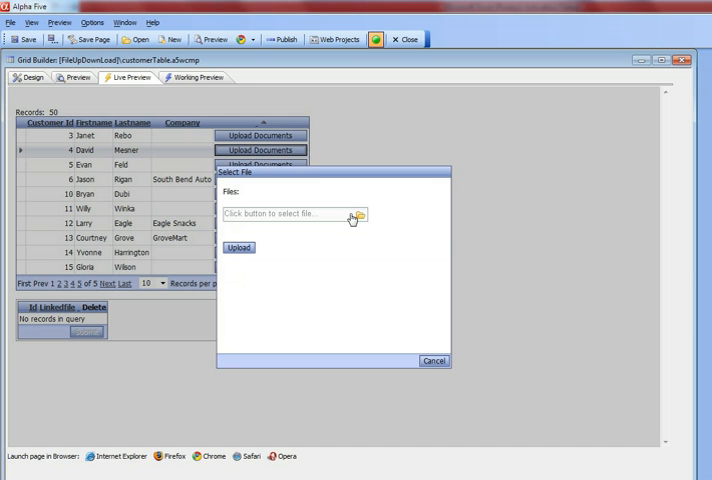
left_click(357, 214)
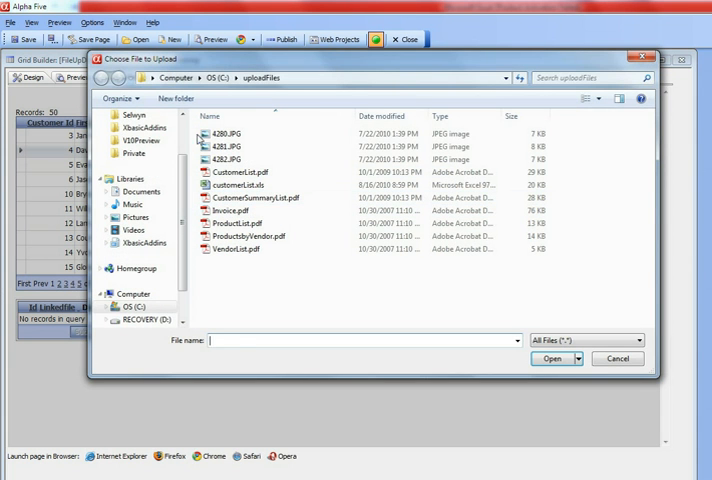
left_click(553, 358)
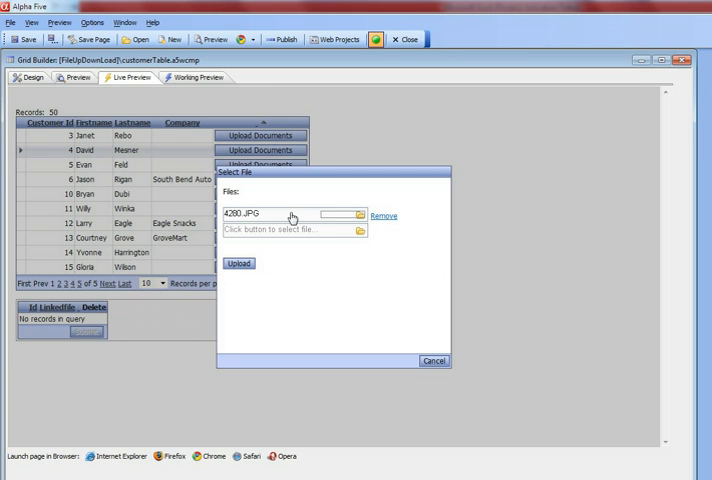
mouse_move(306, 237)
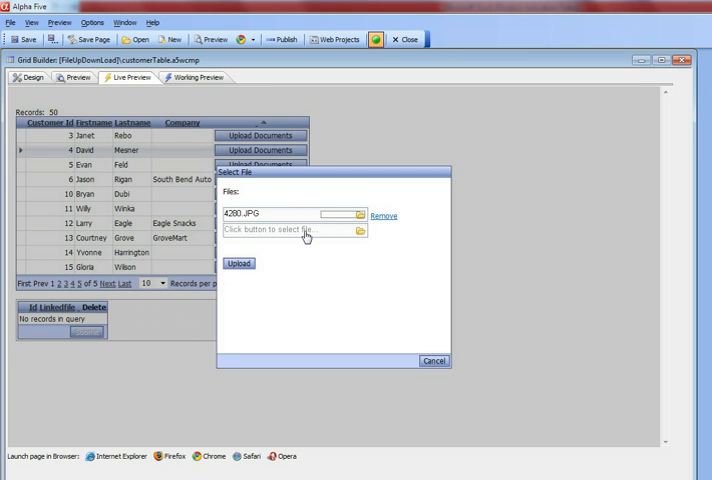
mouse_move(278, 240)
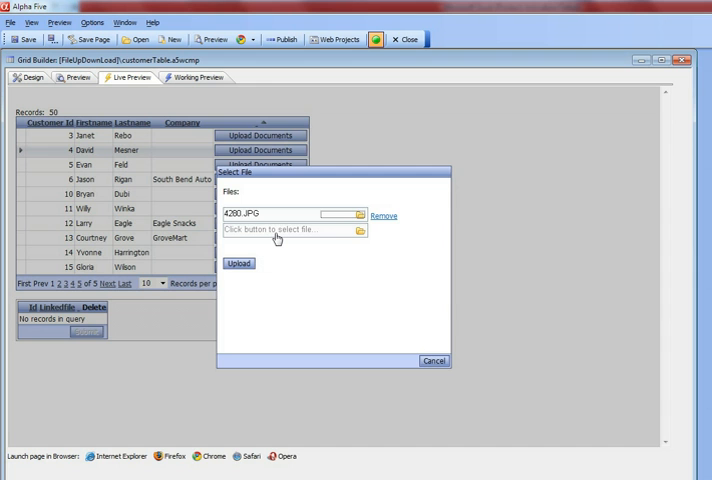
mouse_move(360, 237)
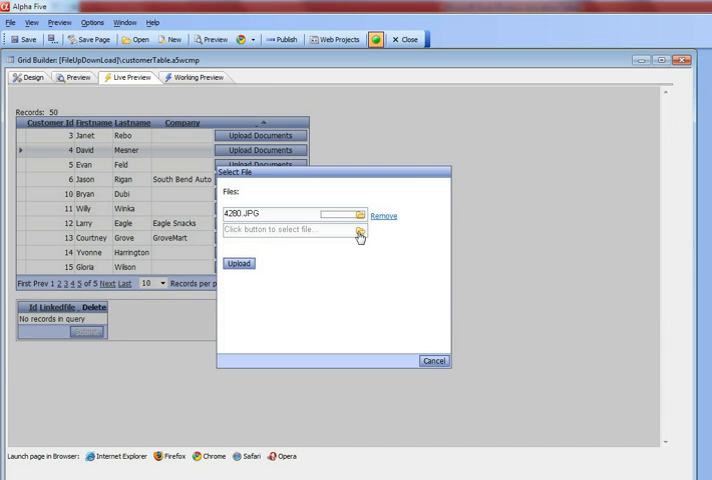
left_click(359, 232)
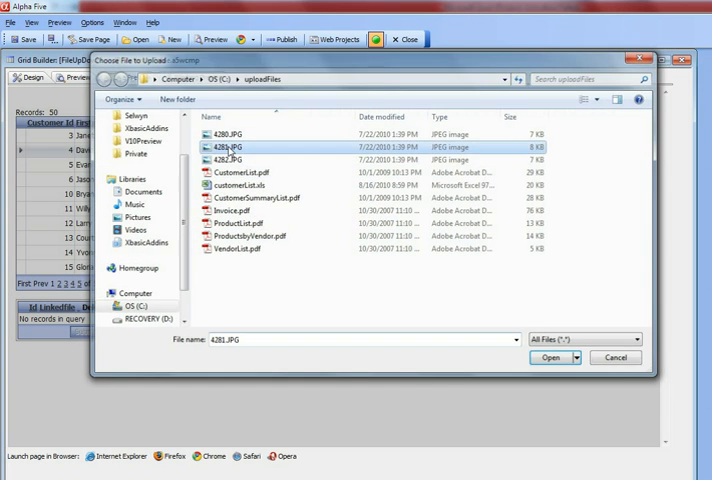
left_click(230, 159)
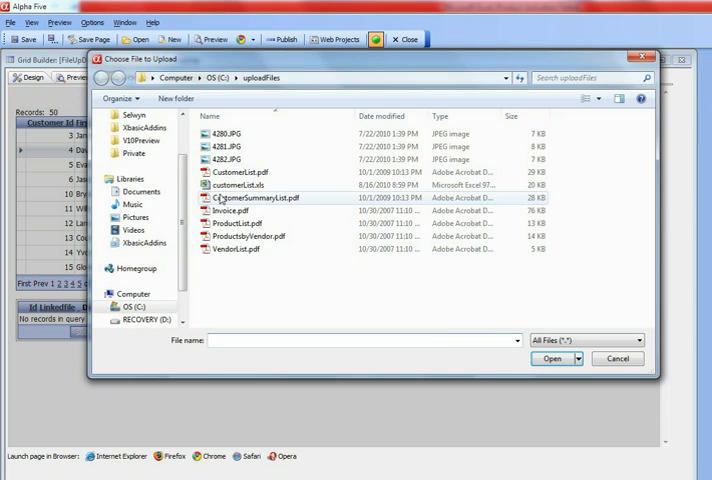
- Add CustomerList.pdf, Invoice.pdf and ProductsbyVendor.pdf to the upload queue
left_click(552, 358)
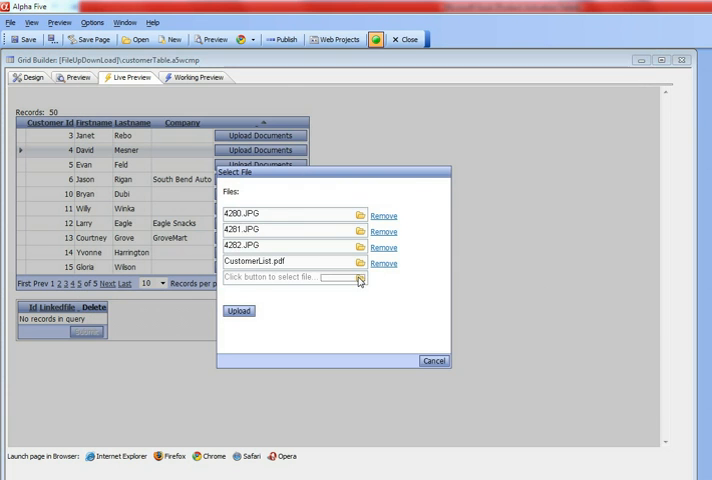
left_click(359, 278)
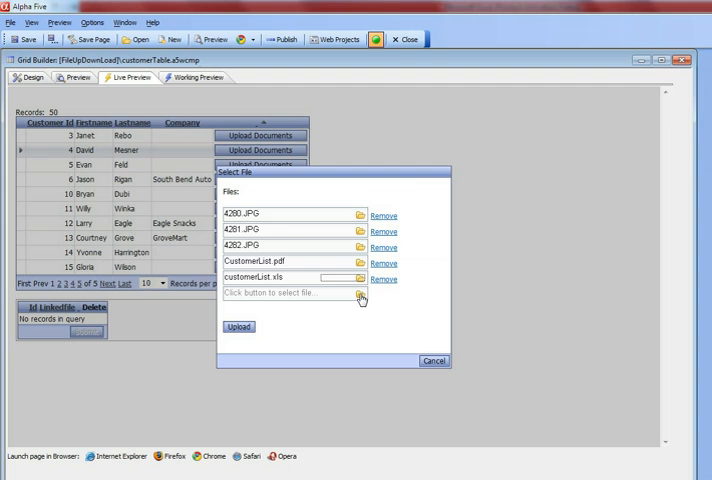
left_click(359, 295)
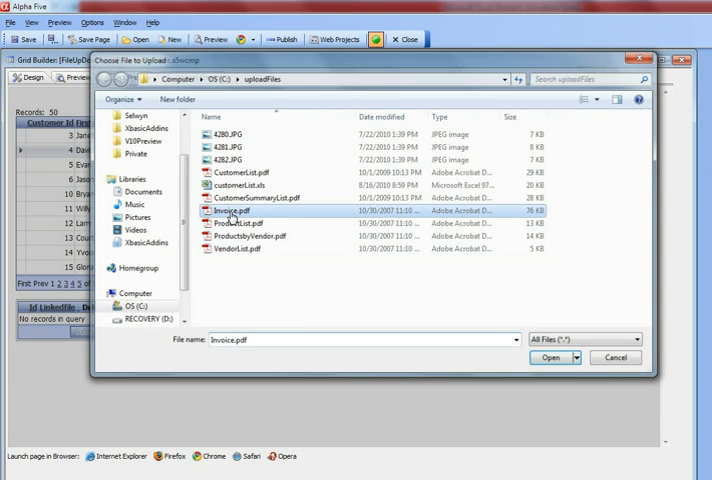
left_click(213, 263)
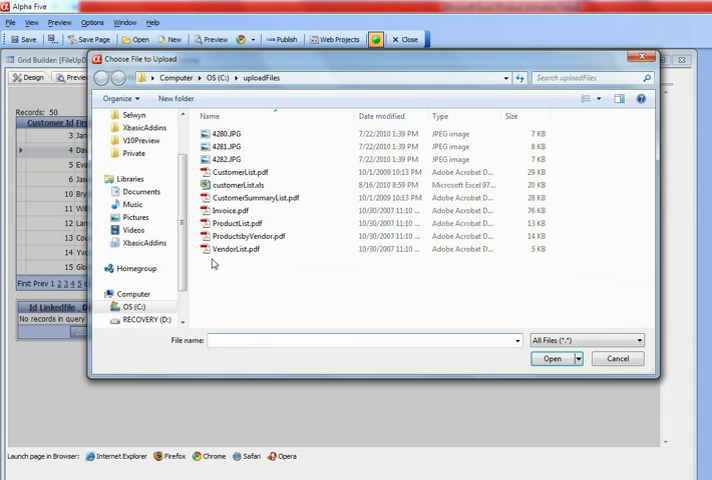
mouse_move(240, 242)
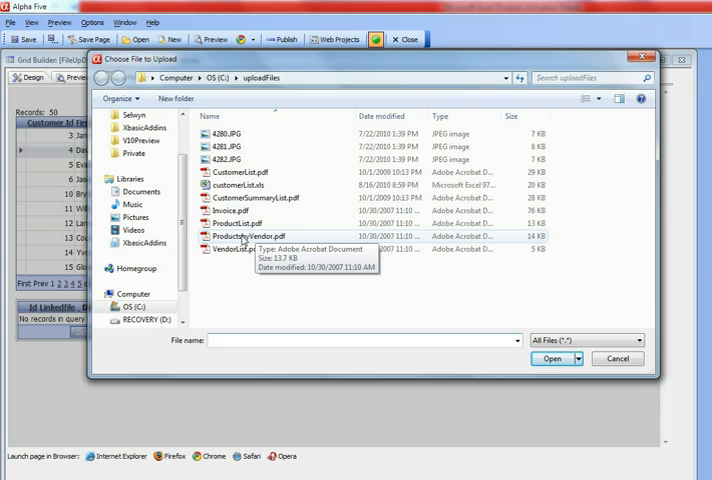
left_click(553, 358)
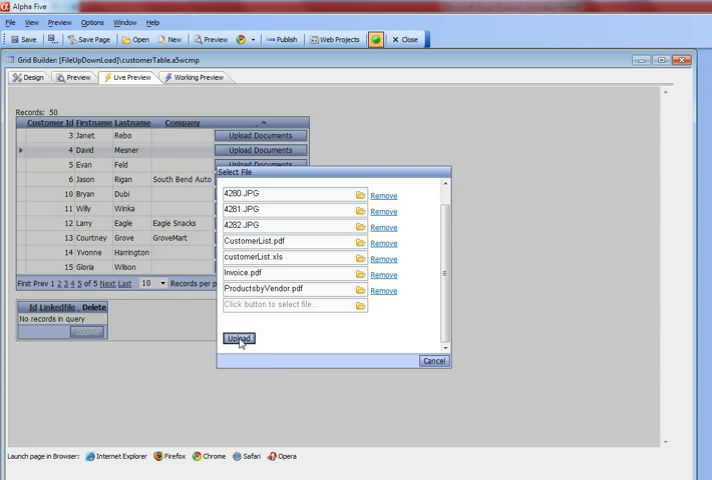
- Upload the seven queued files from the Select File dialog
left_click(239, 338)
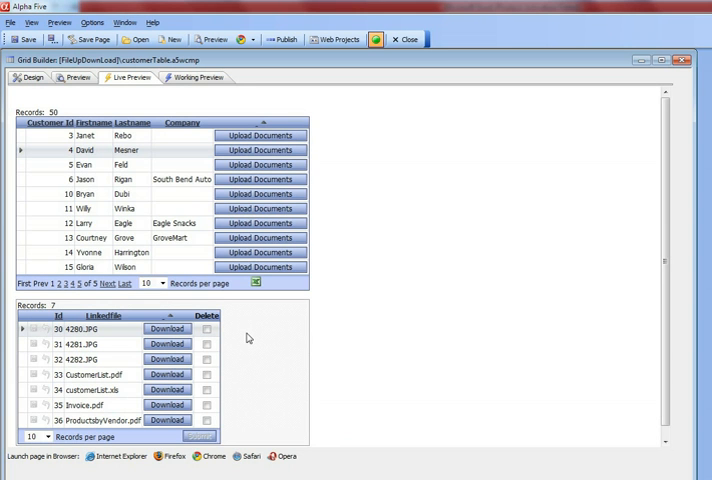
mouse_move(603, 190)
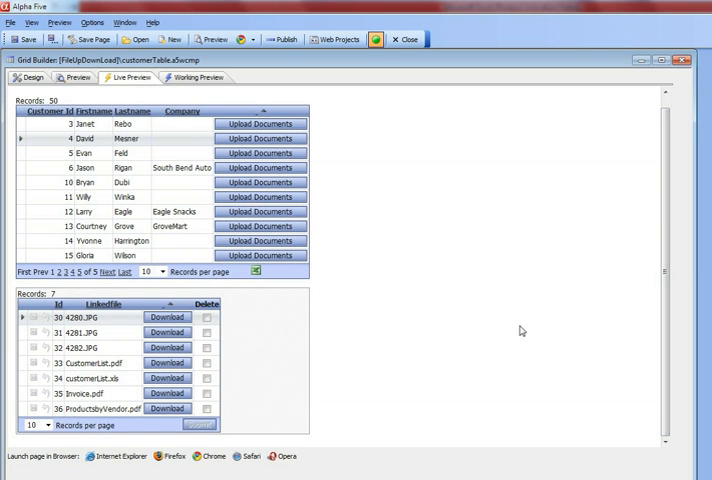
mouse_move(297, 369)
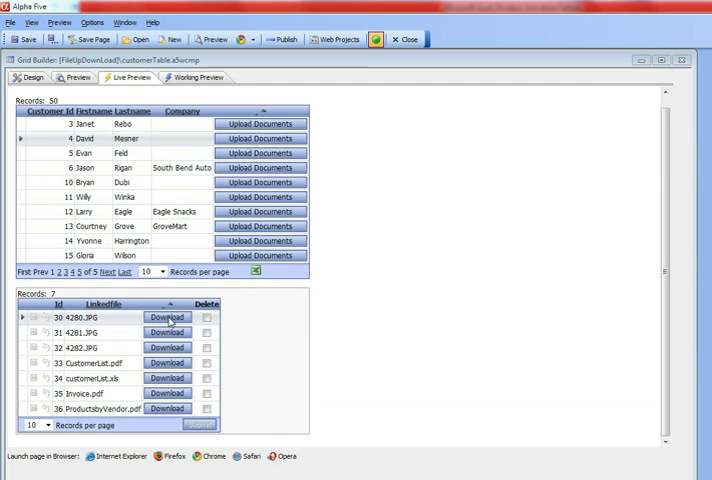
- Download and open 4280.JPG, CustomerList.pdf and customerList.xls from customer 4's list
left_click(167, 317)
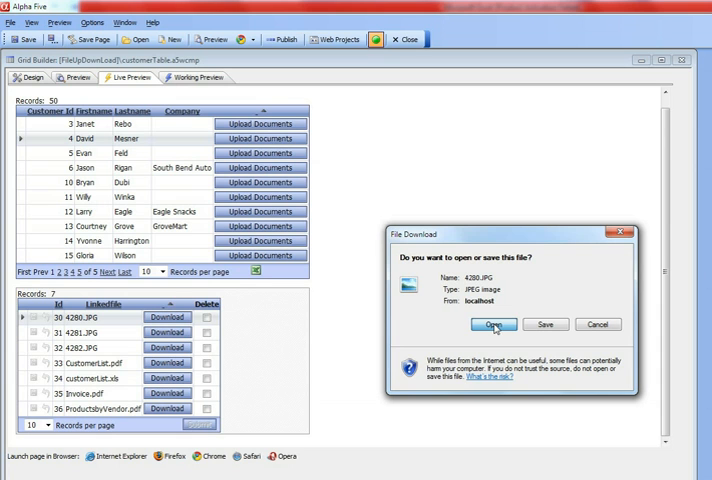
left_click(494, 324)
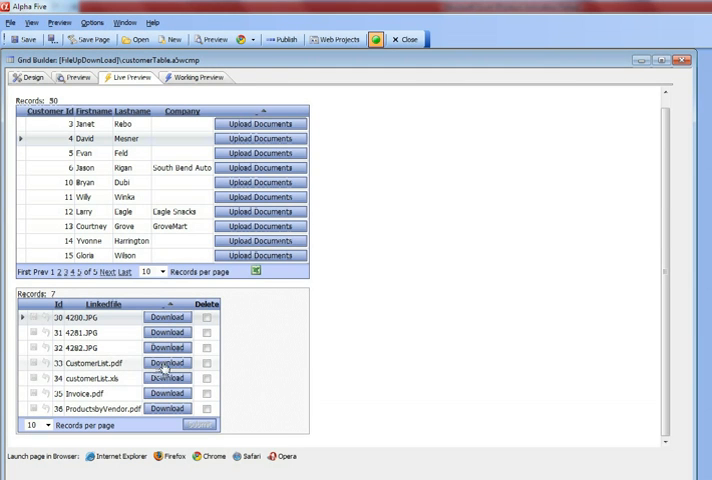
left_click(166, 362)
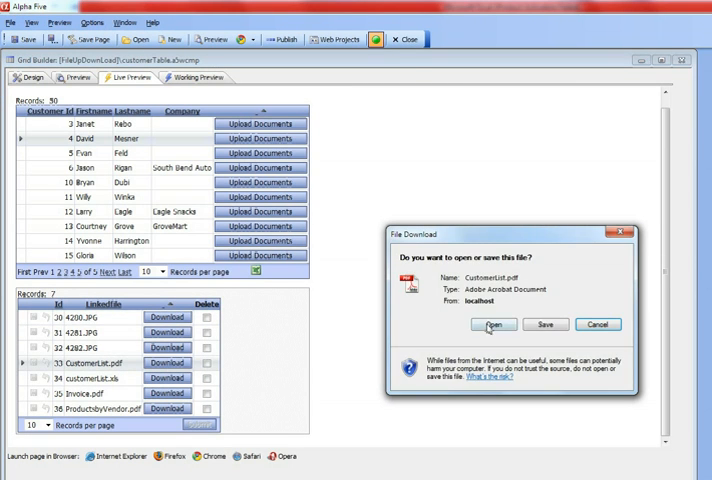
left_click(494, 324)
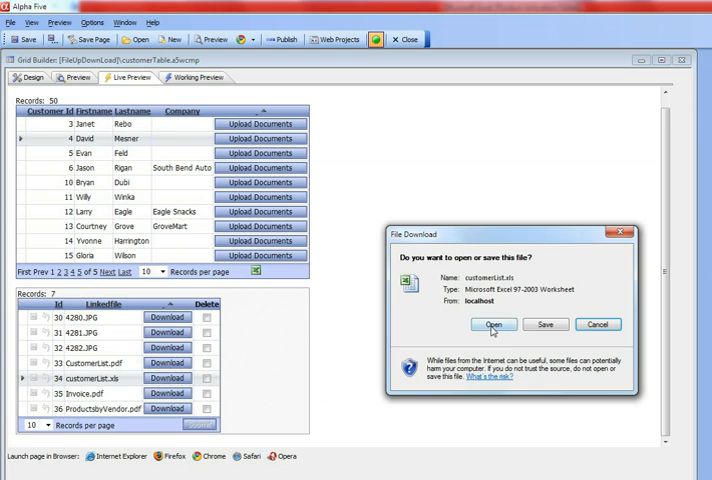
left_click(492, 324)
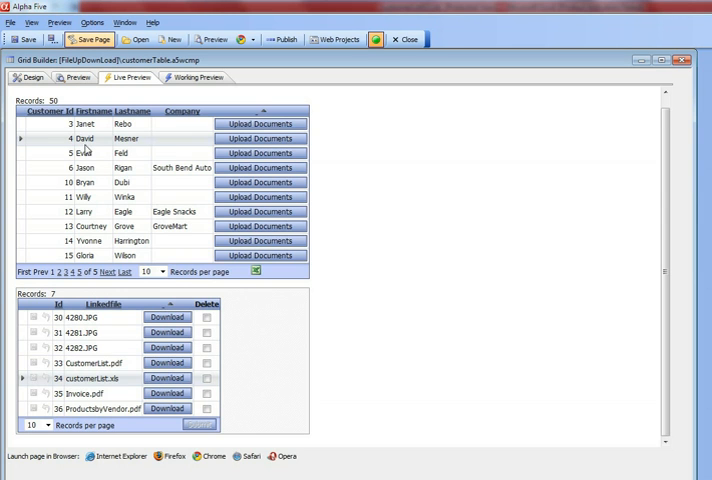
mouse_move(95, 142)
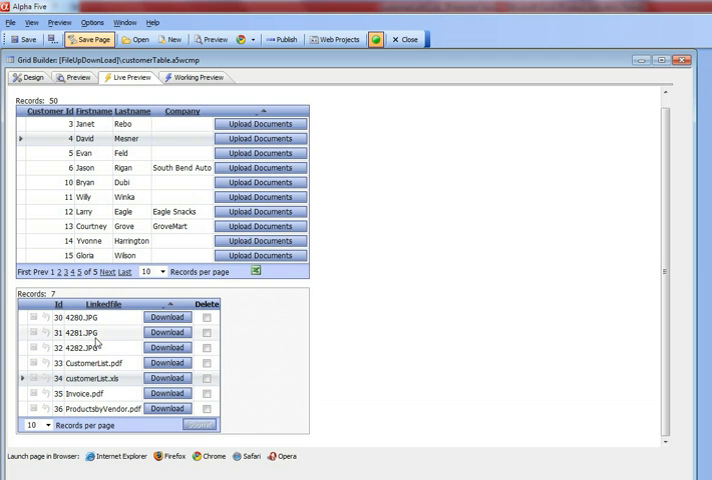
mouse_move(100, 339)
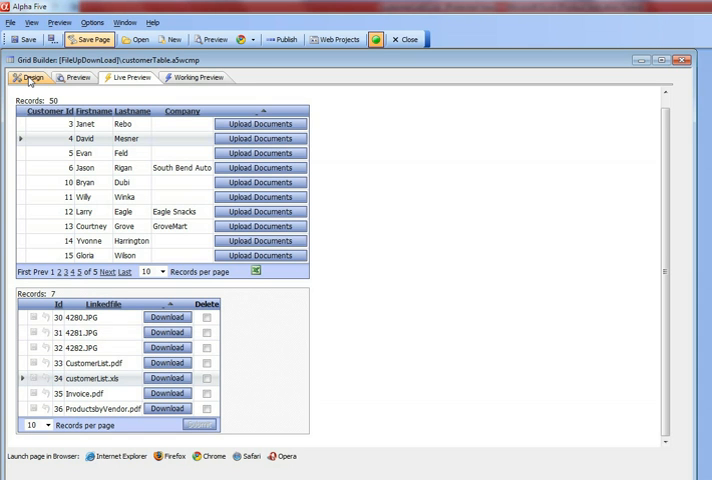
- In the Design tab's Fields, open [Button].1's onClick editor to view File Upload - User Defined
left_click(30, 78)
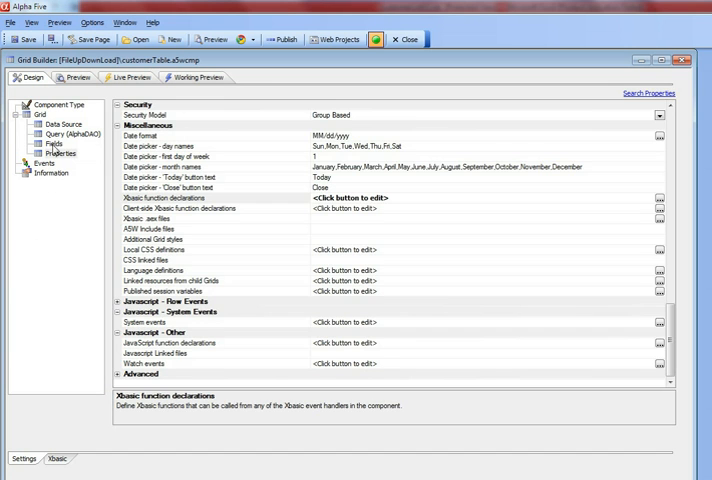
left_click(47, 143)
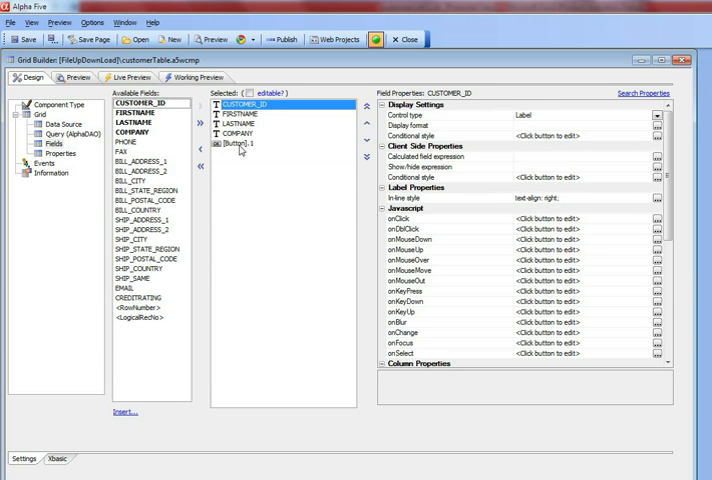
left_click(237, 143)
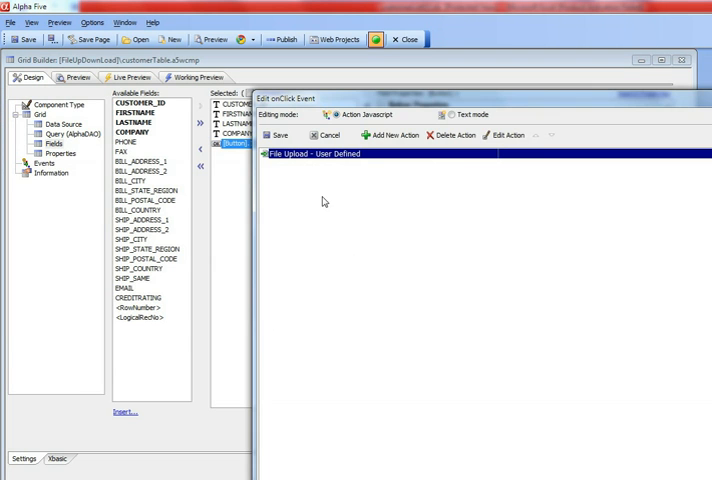
left_click(235, 143)
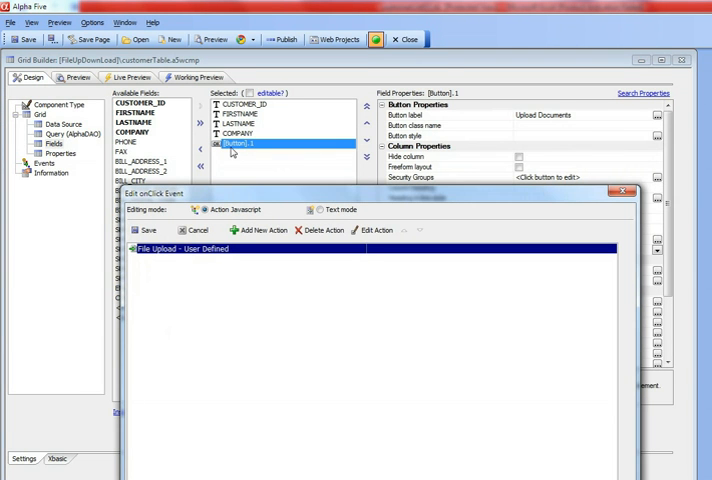